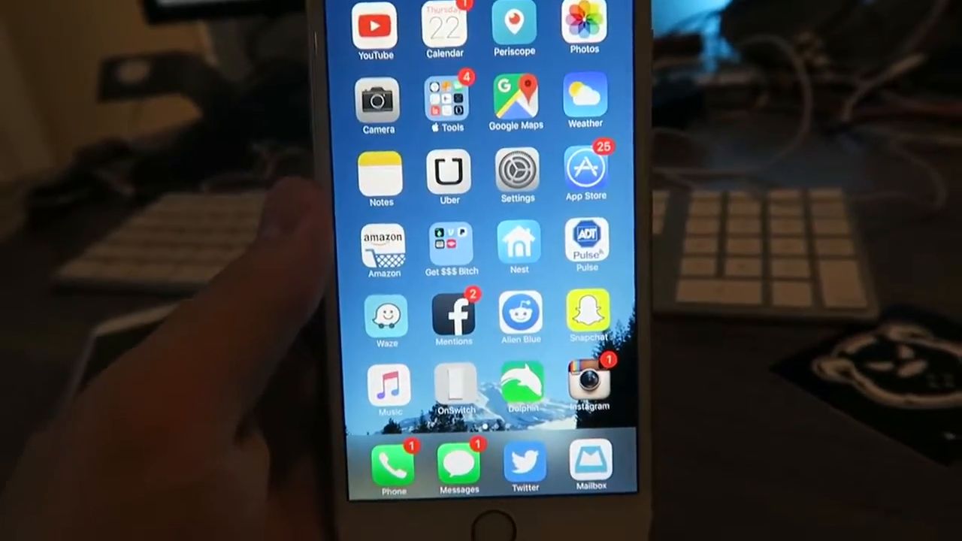
Swipe to the second home-screen page and launch Instacart to its Whole Foods store page.
{"action": "scroll", "scroll_direction": "left", "scroll_amount": 3}
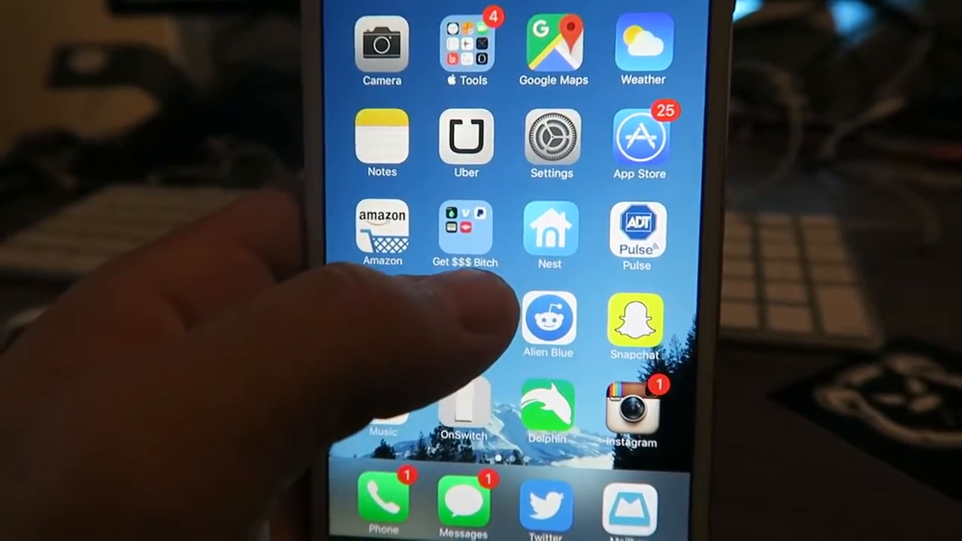
{"action": "left_click", "coordinate": [466, 233]}
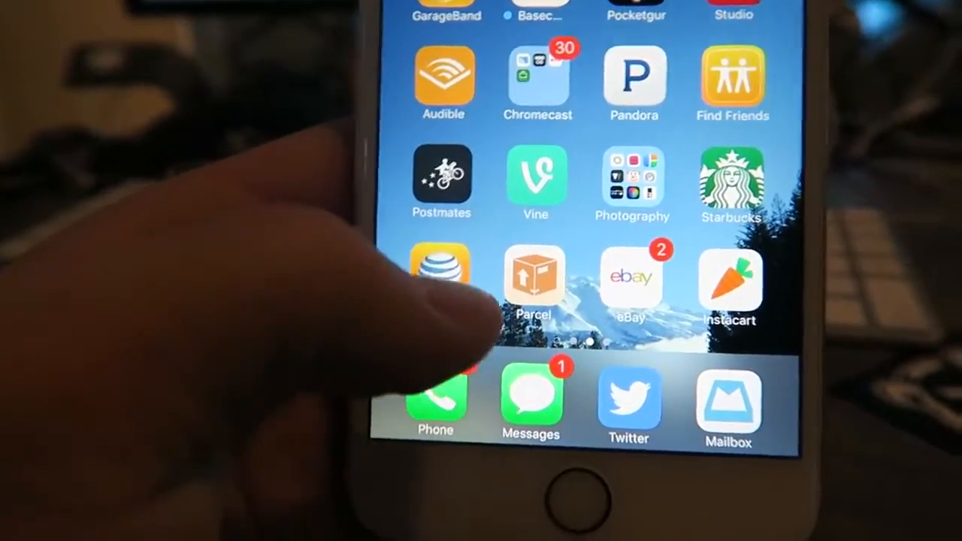
{"action": "left_click", "coordinate": [534, 274]}
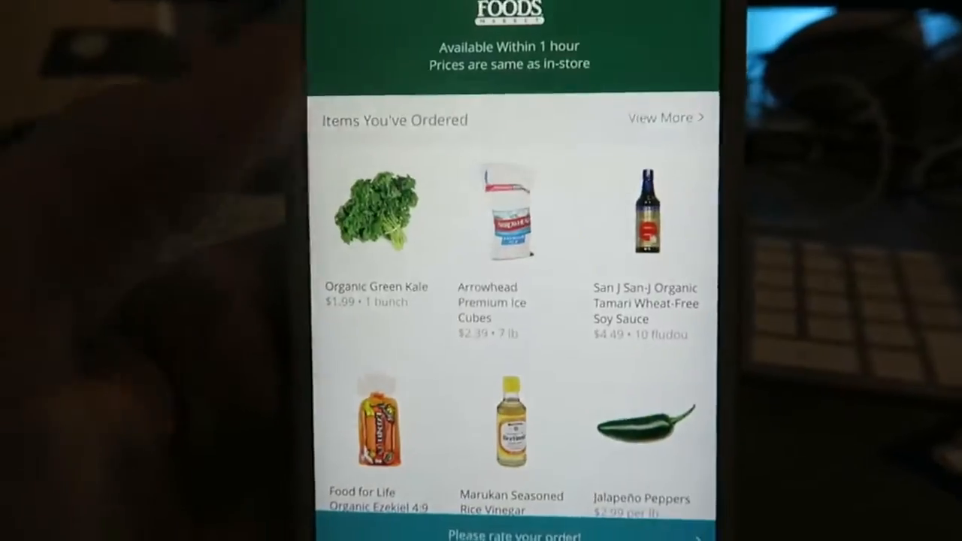
Scroll the store page down through Items You've Ordered to the Popular items.
{"action": "scroll", "scroll_direction": "down", "scroll_amount": 3}
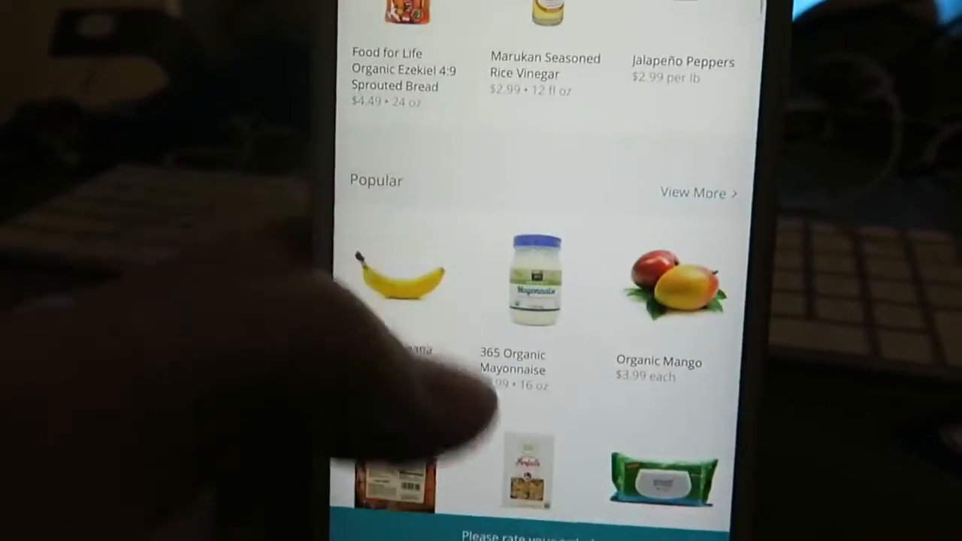
{"action": "scroll", "scroll_direction": "down", "scroll_amount": 3}
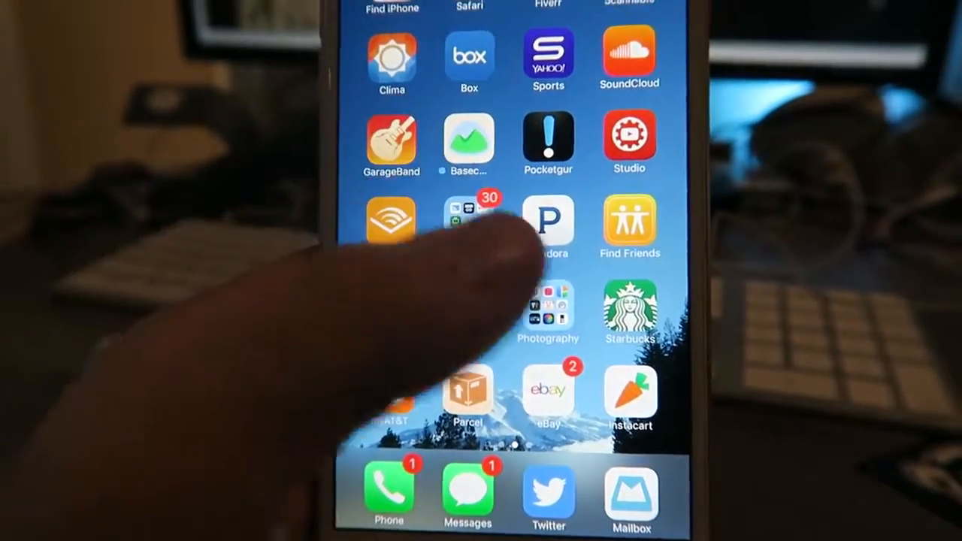
Swipe to a further home-screen page and launch Net Status to its Network Status screen.
{"action": "left_click", "coordinate": [547, 311]}
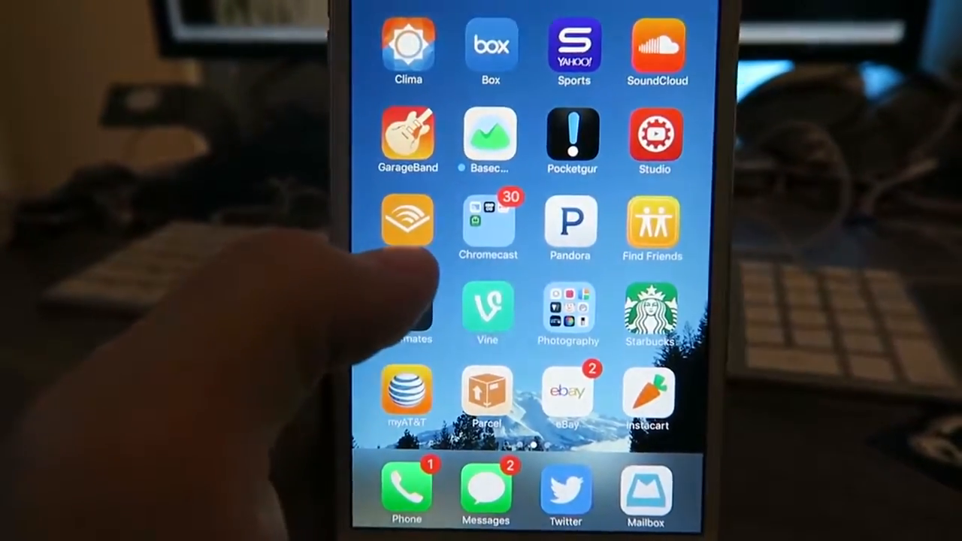
{"action": "scroll", "scroll_direction": "left", "scroll_amount": 3}
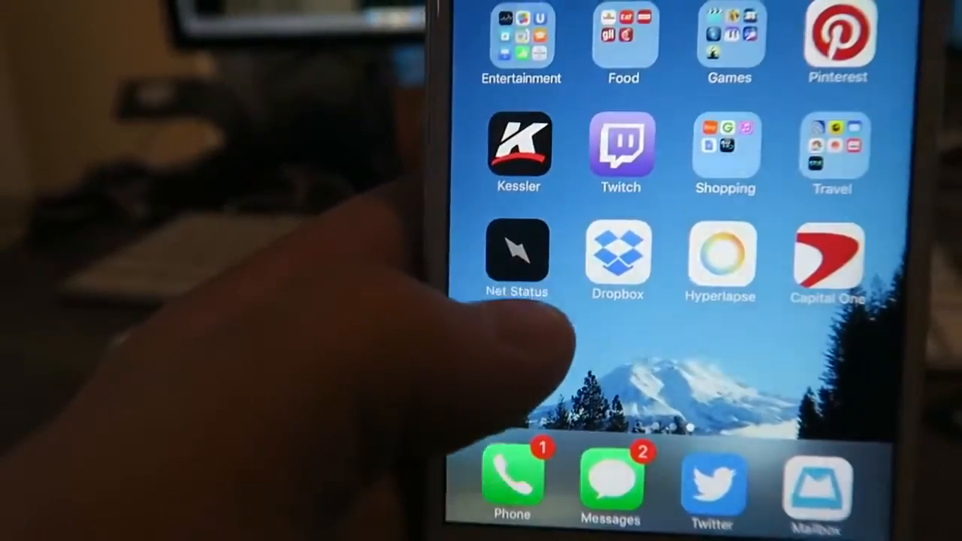
{"action": "left_click", "coordinate": [518, 253]}
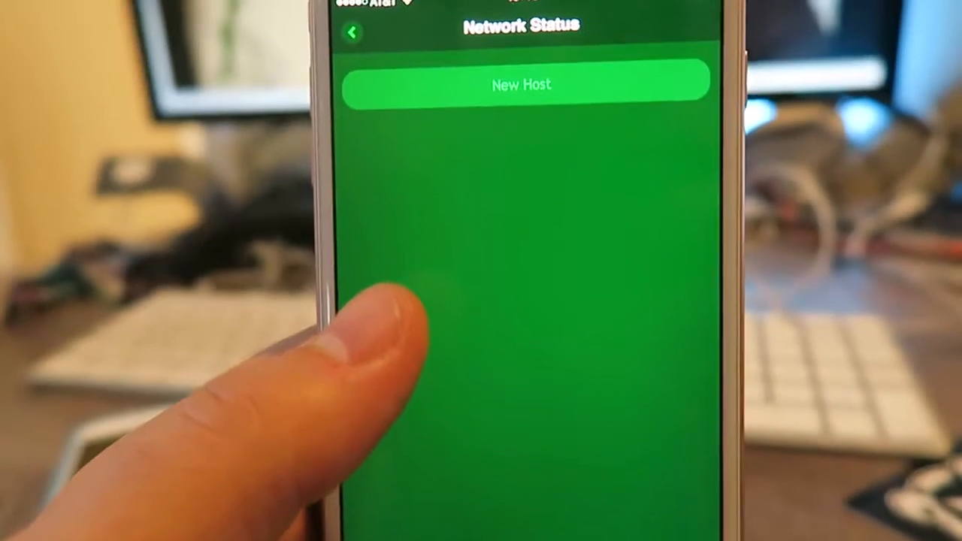